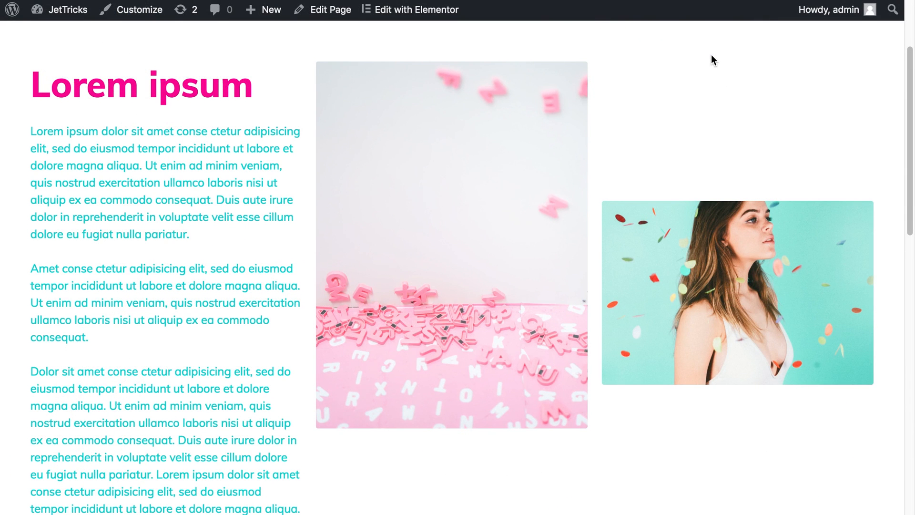
Scroll through the Lorem ipsum page on the front end, then open it in Elementor
scroll(down, 3)
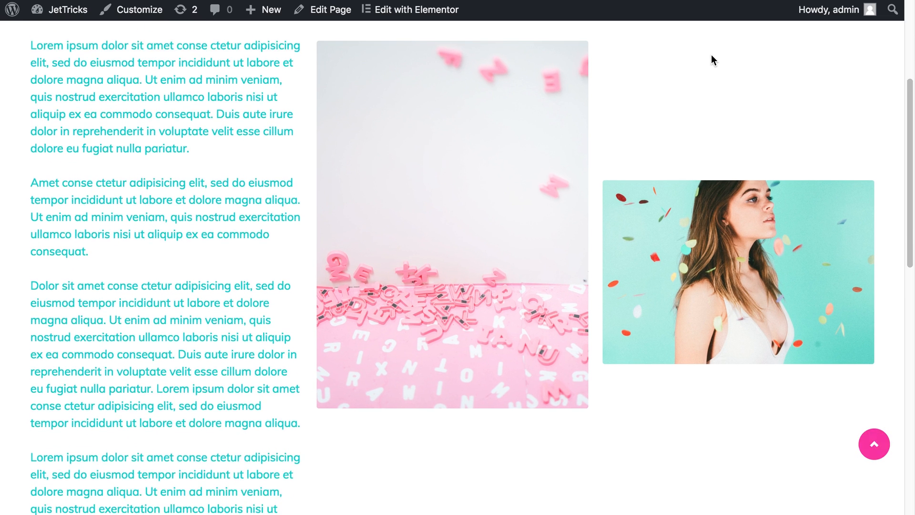
scroll(down, 3)
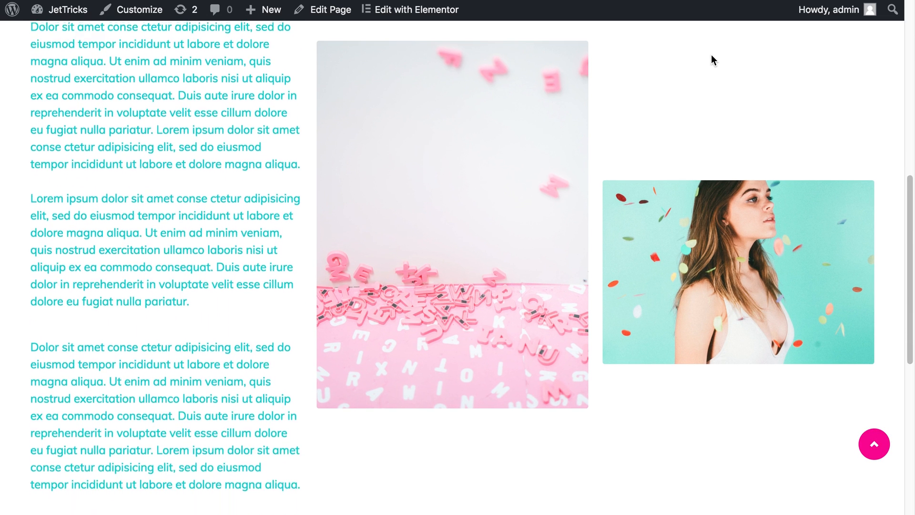
scroll(down, 3)
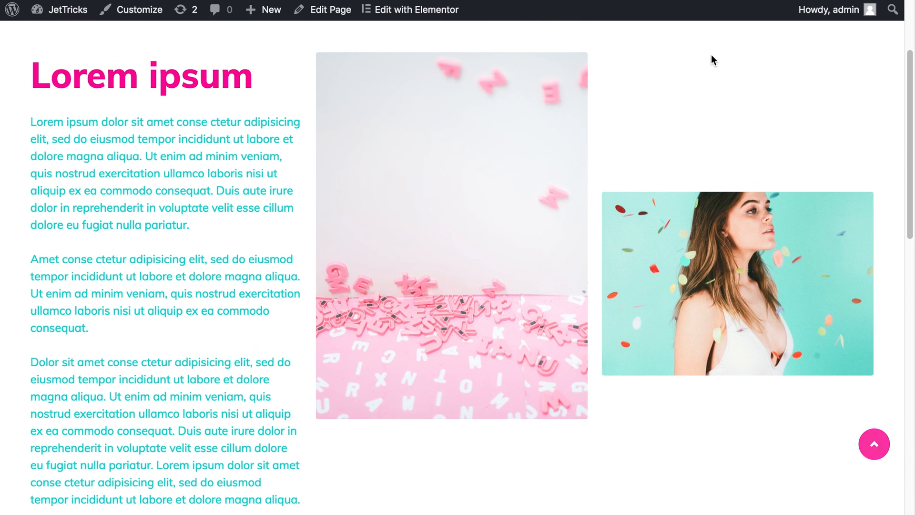
click(417, 9)
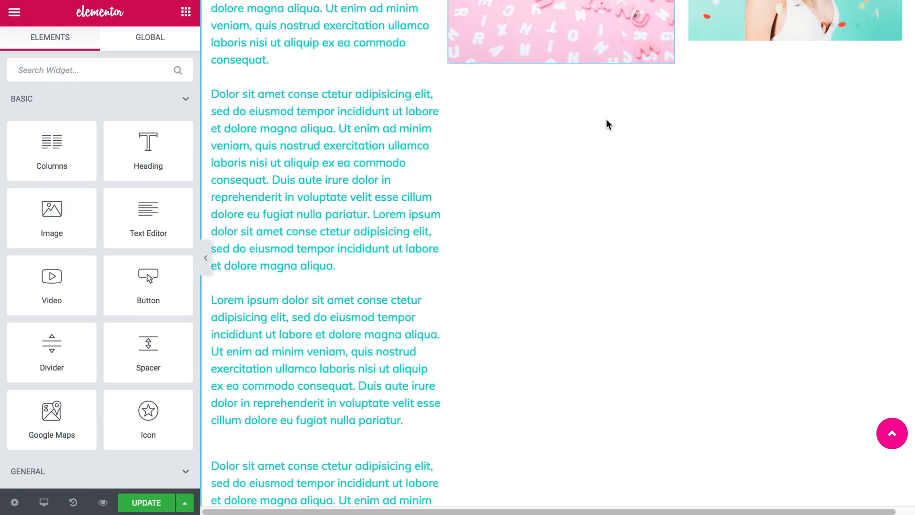
scroll(down, 3)
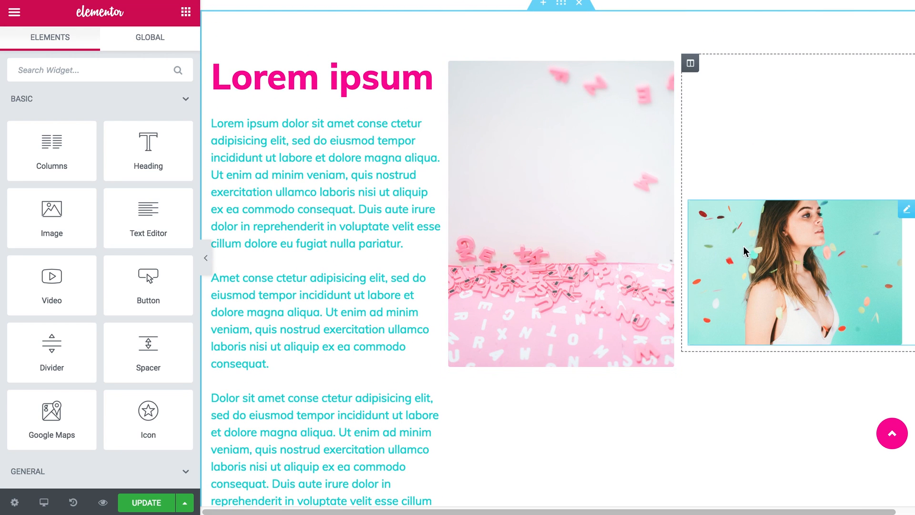
mouse_move(724, 247)
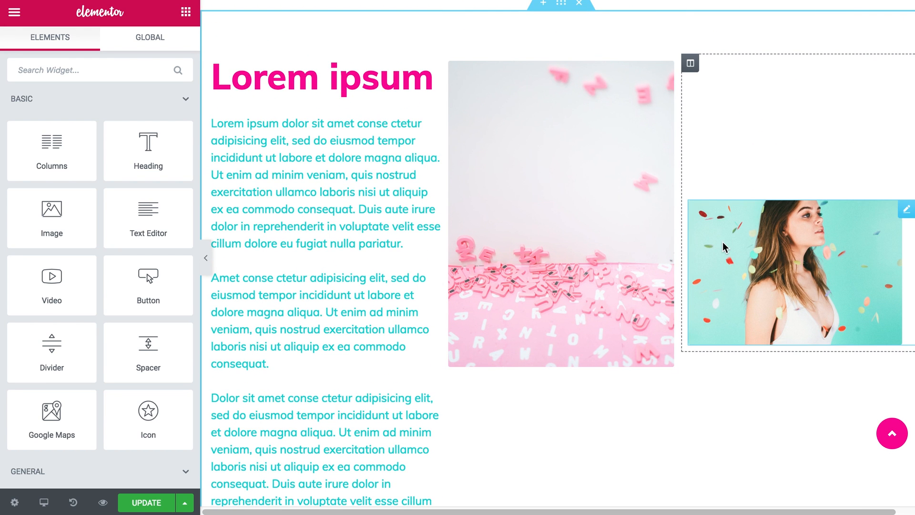
scroll(down, 3)
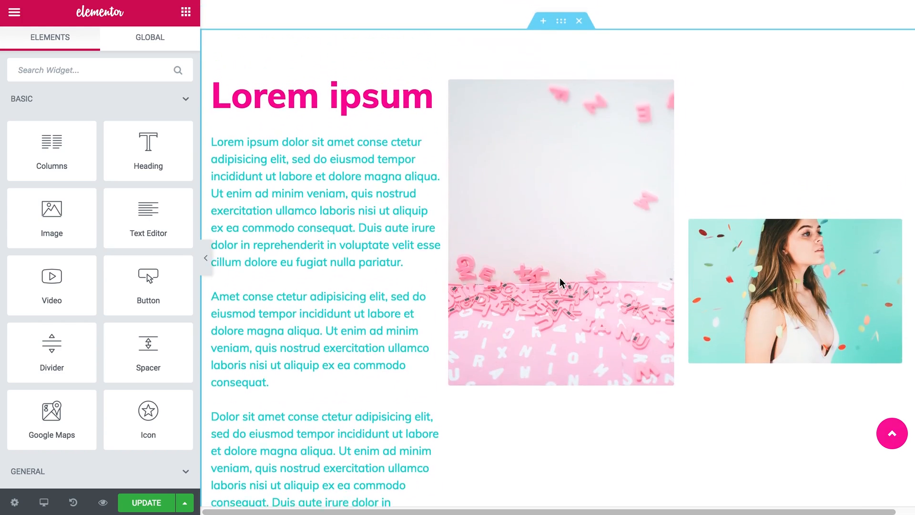
click(324, 205)
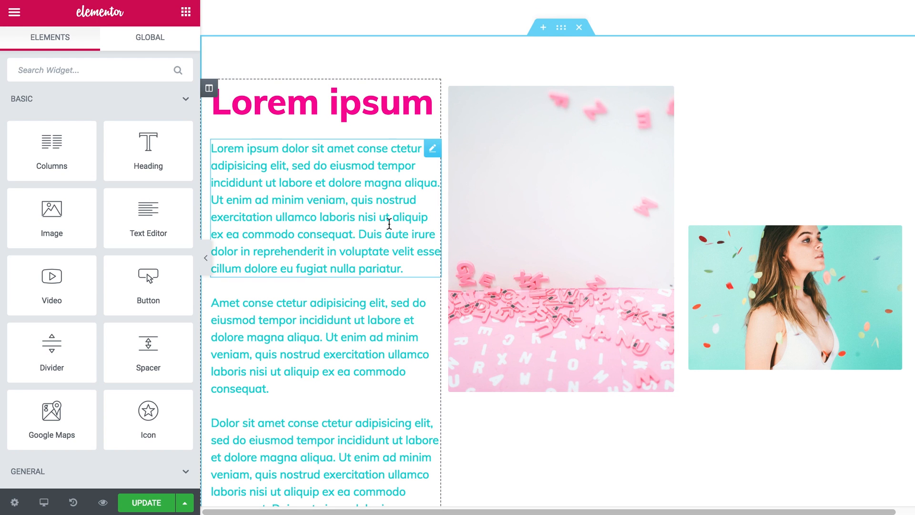
click(320, 103)
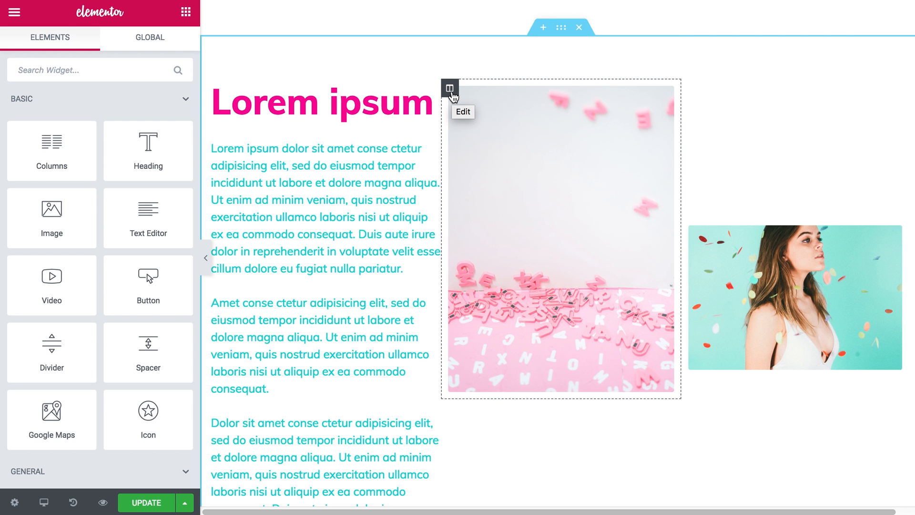
Turn on JetTricks Sticky Column in the middle image column's Advanced settings
click(450, 90)
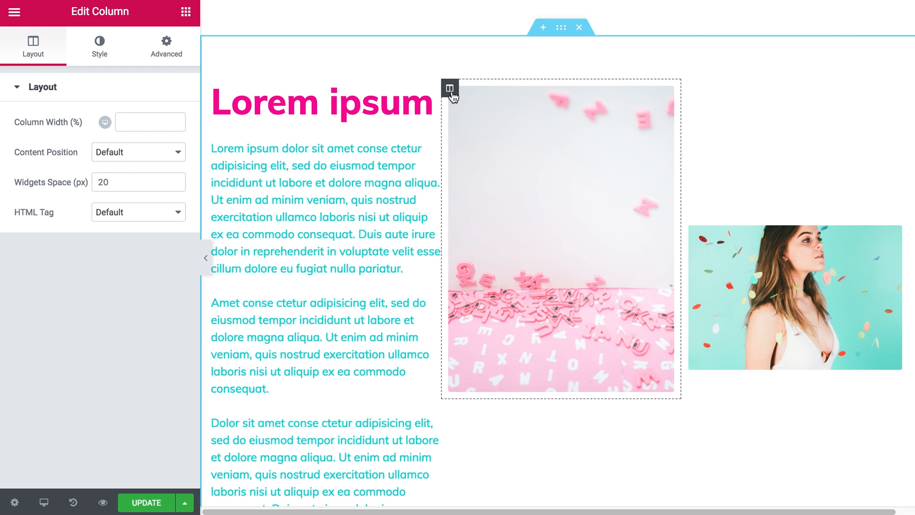
click(166, 46)
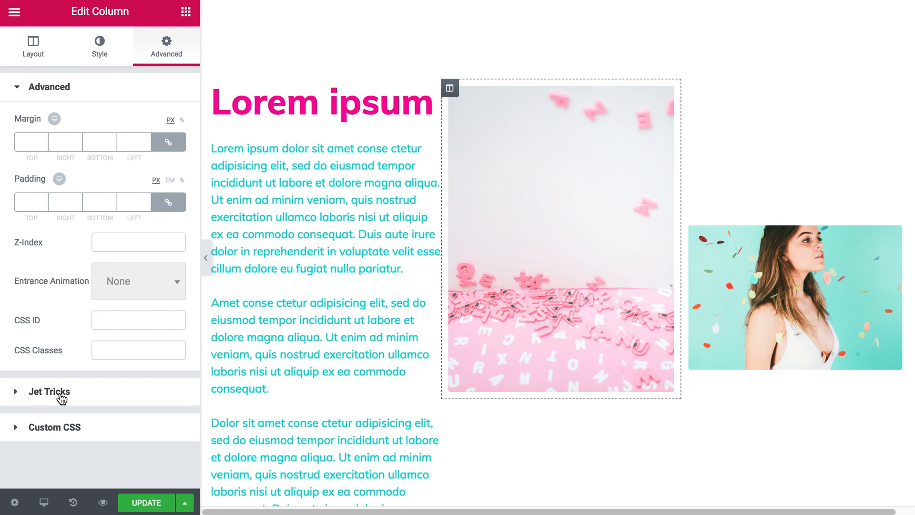
click(50, 392)
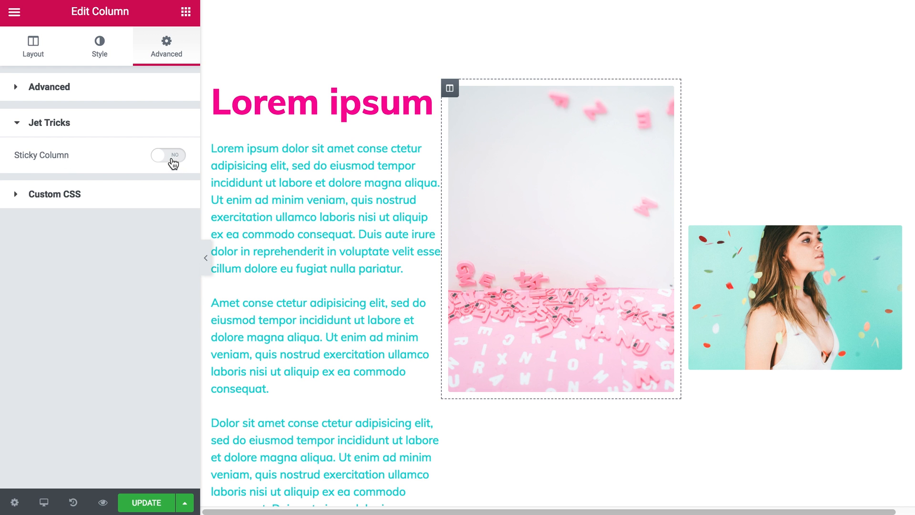
click(169, 156)
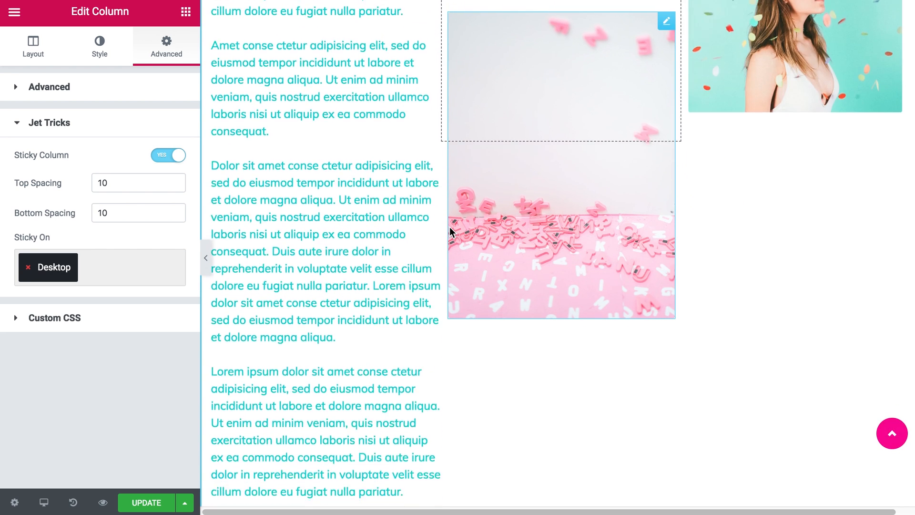
Change the middle column's JetTricks sticky Top Spacing to 100, then to 50
scroll(up, 3)
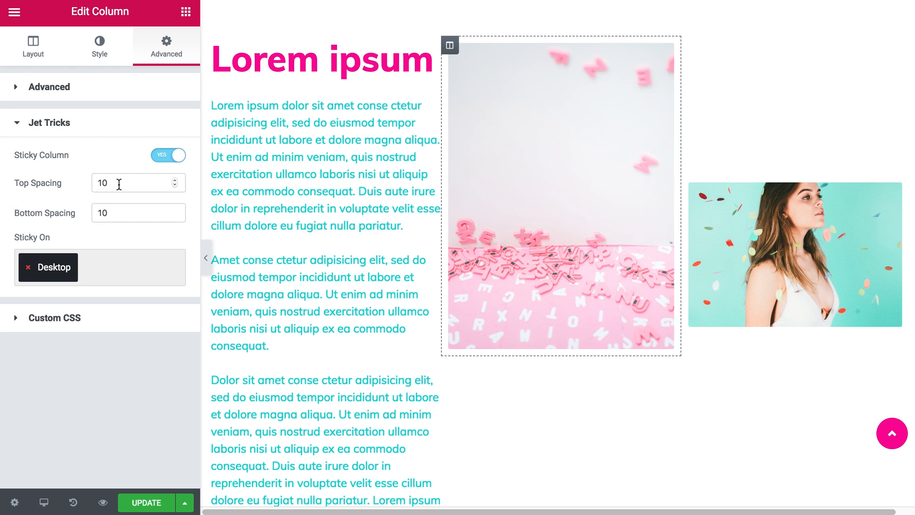
mouse_move(120, 183)
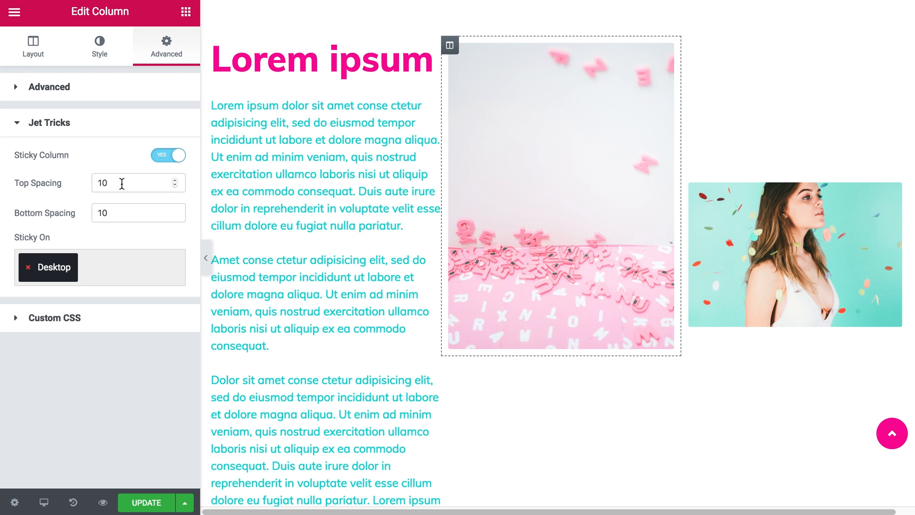
text(100)
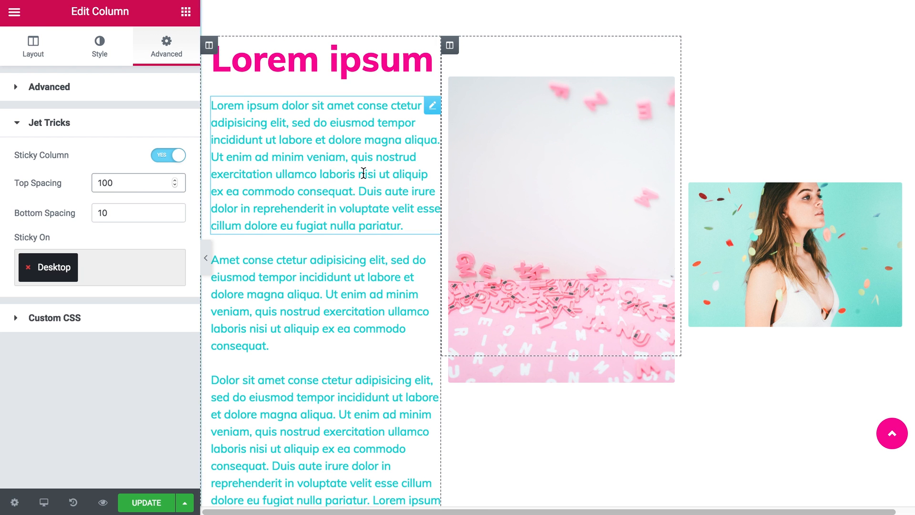
scroll(down, 3)
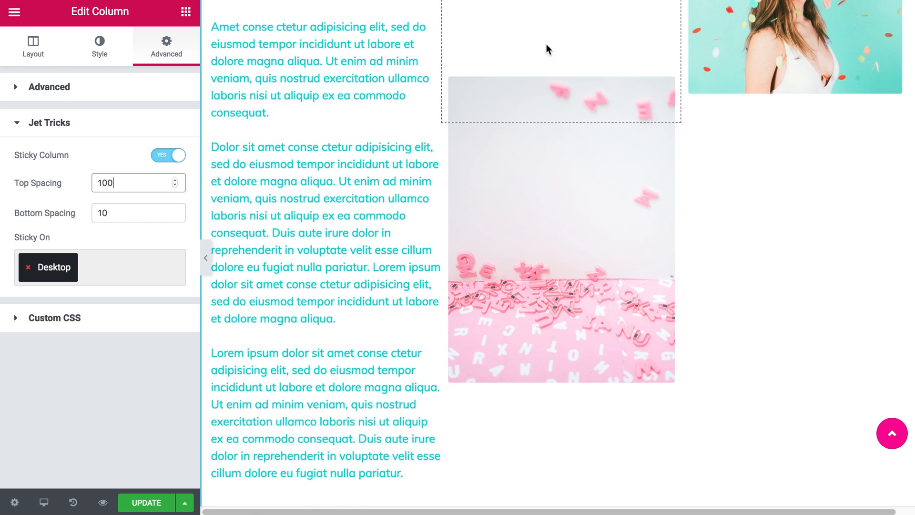
scroll(down, 3)
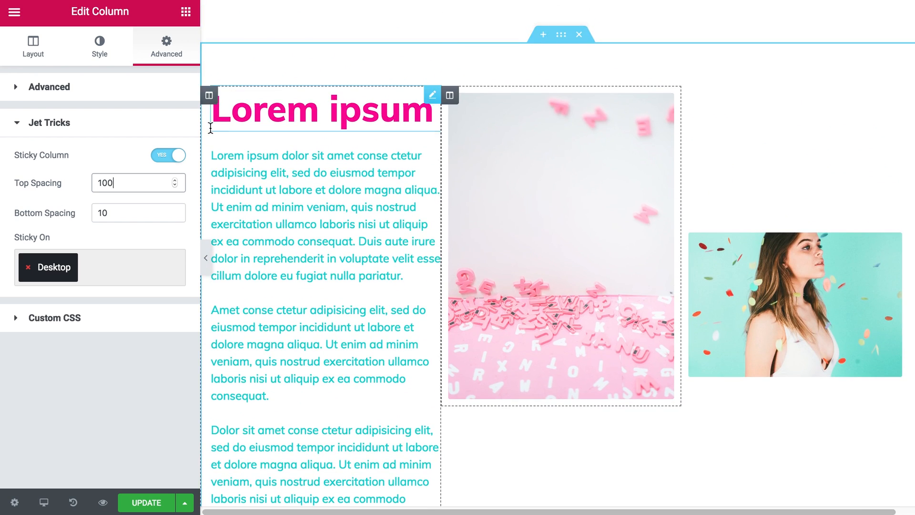
text(1)
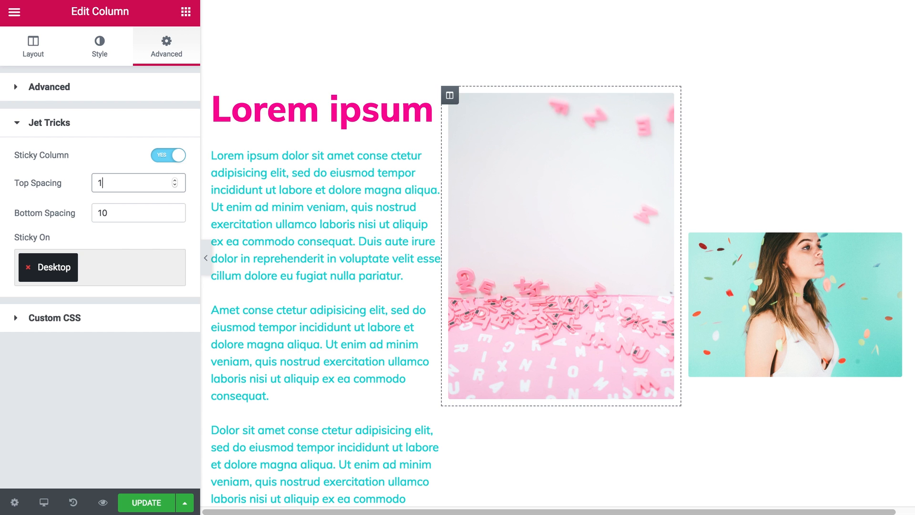
text(50)
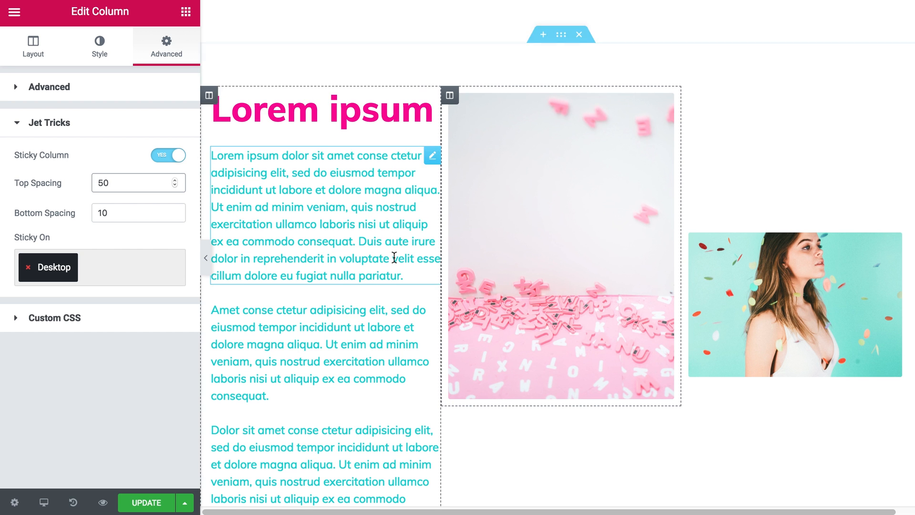
scroll(down, 3)
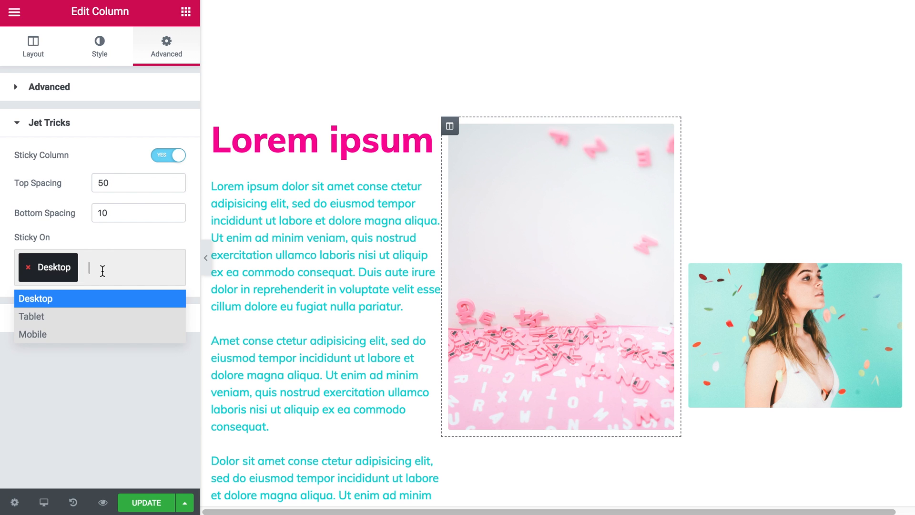
mouse_move(34, 317)
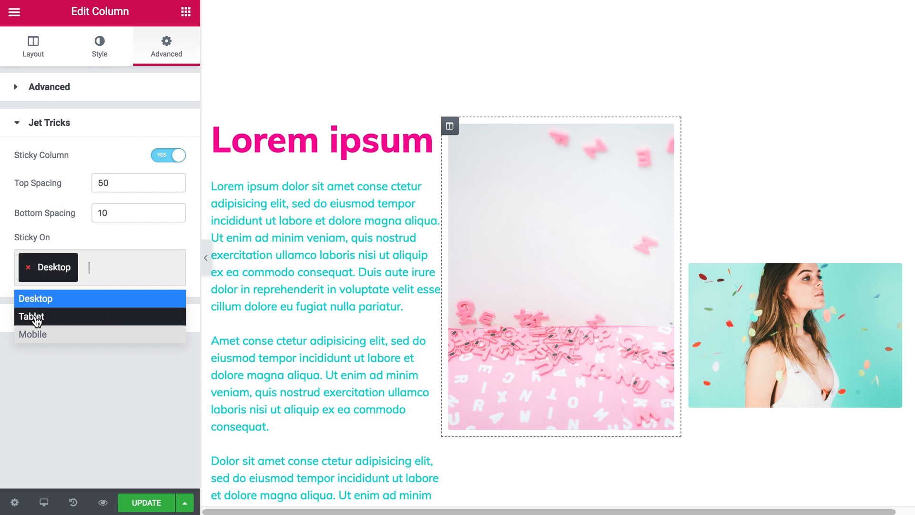
mouse_move(83, 339)
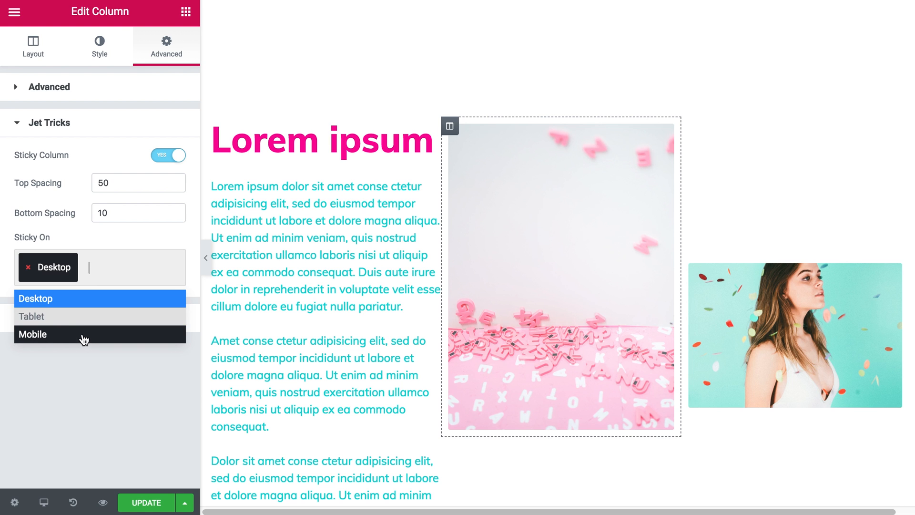
click(794, 334)
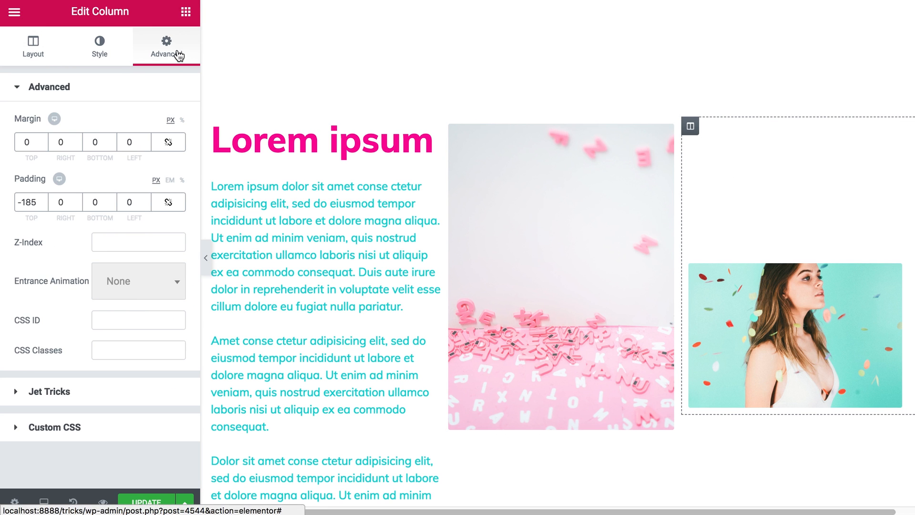
Turn on JetTricks Sticky Column for the right image column
click(49, 86)
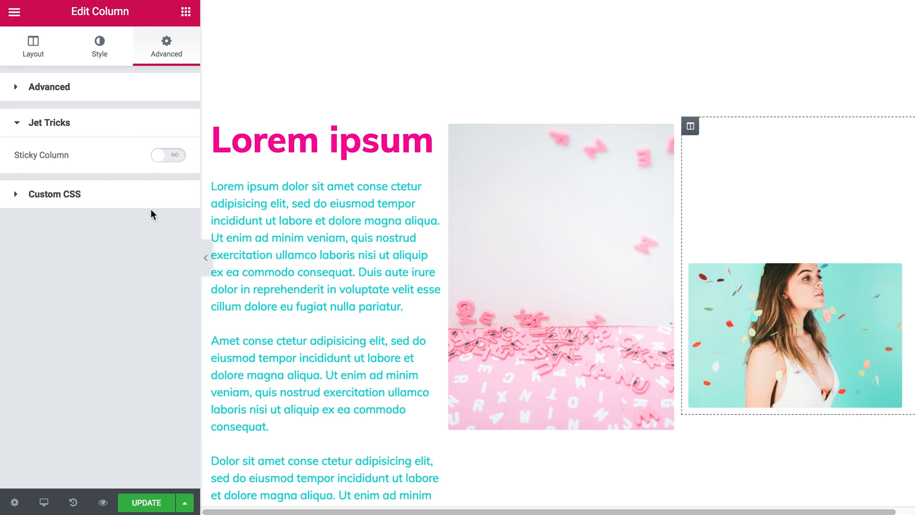
click(168, 154)
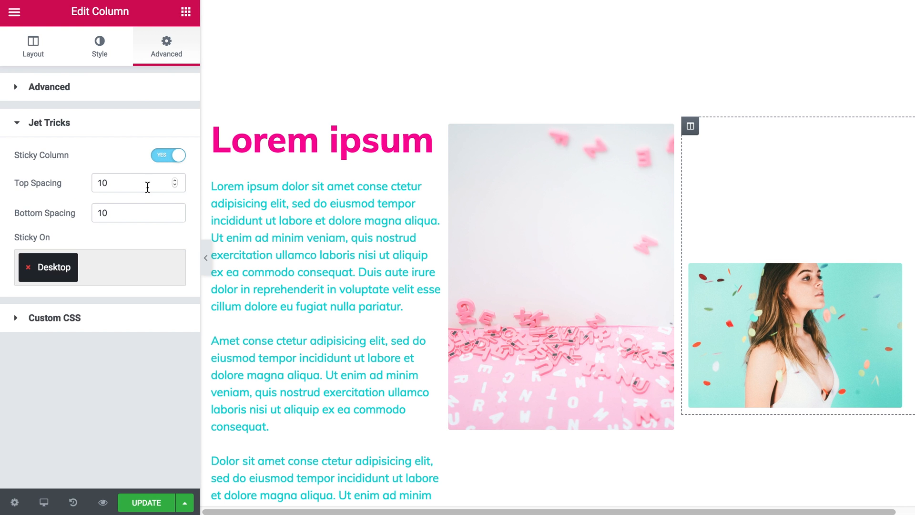
scroll(down, 3)
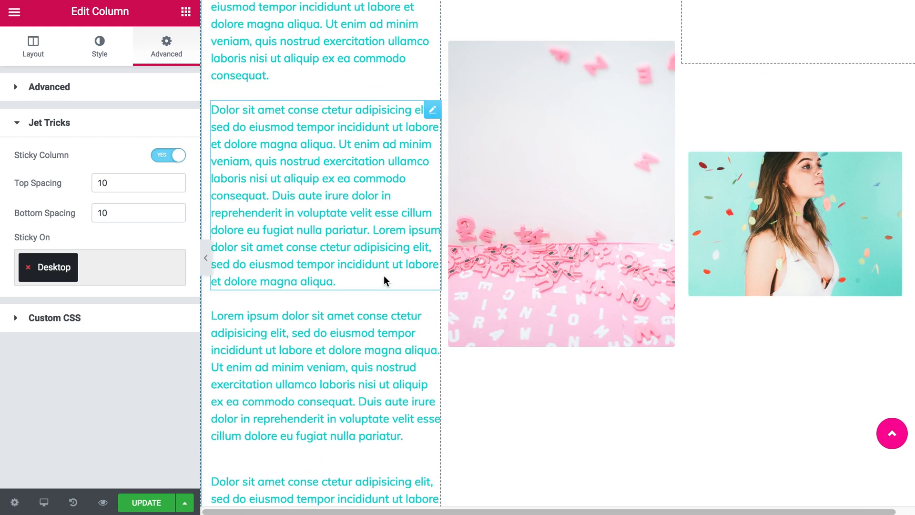
Update the page and preview the changes on the front end
click(146, 503)
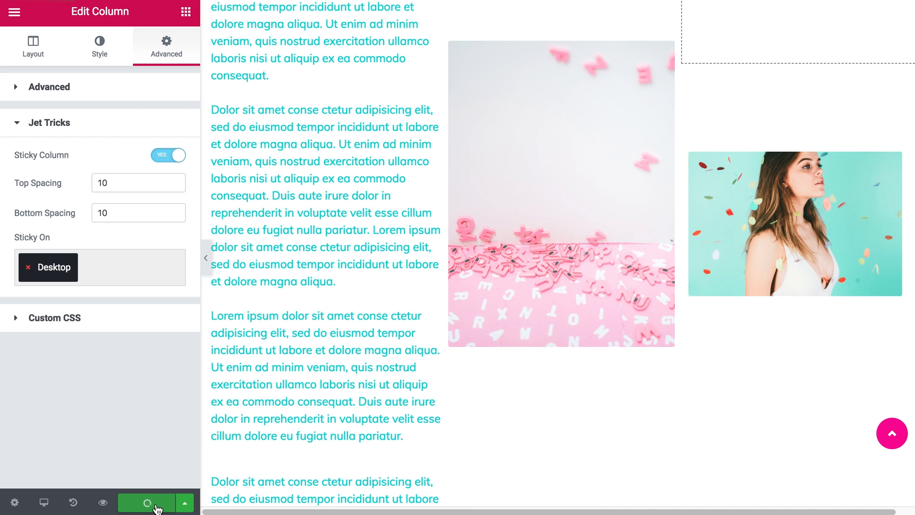
mouse_move(103, 502)
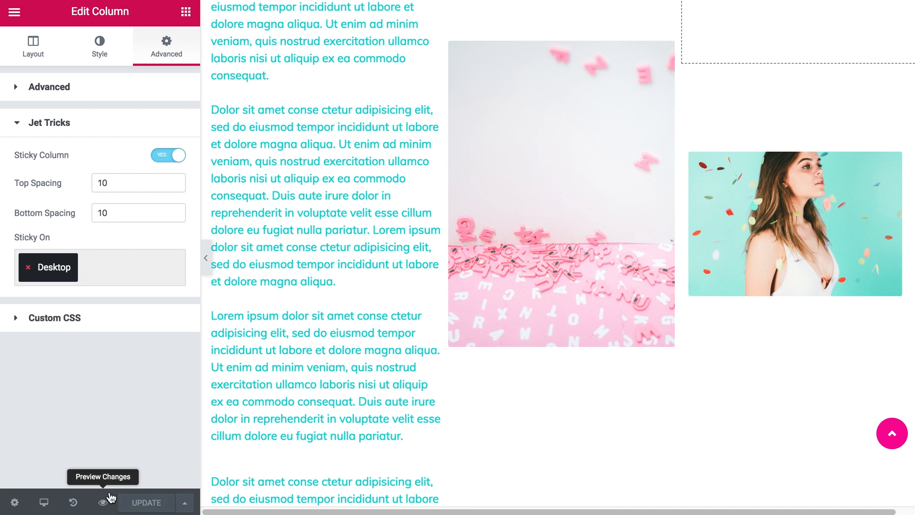
click(104, 502)
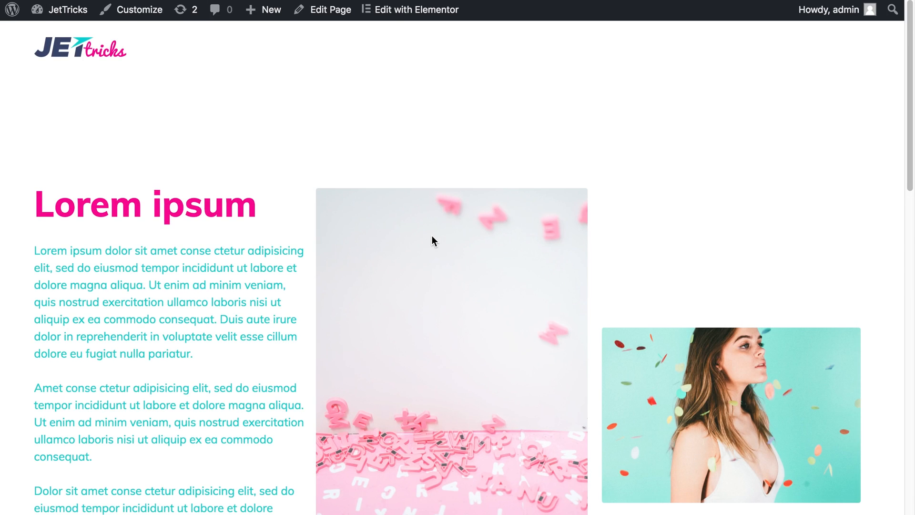
scroll(down, 3)
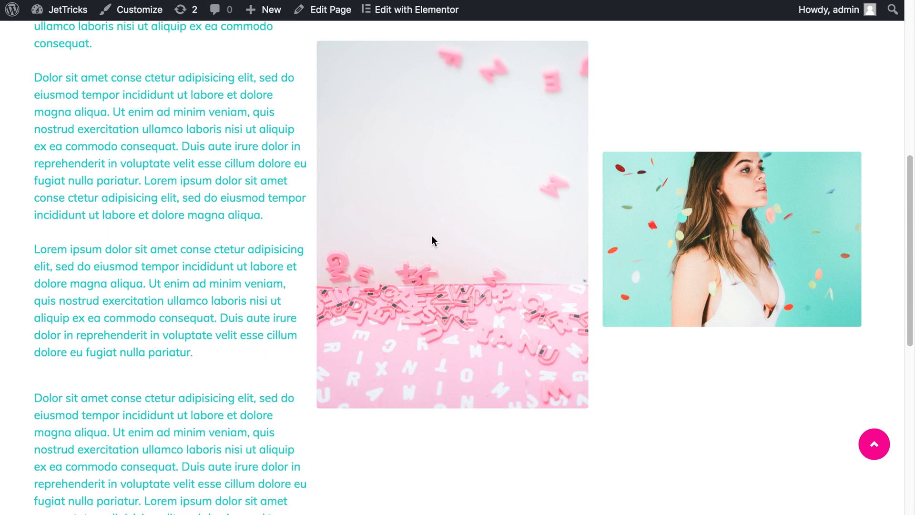